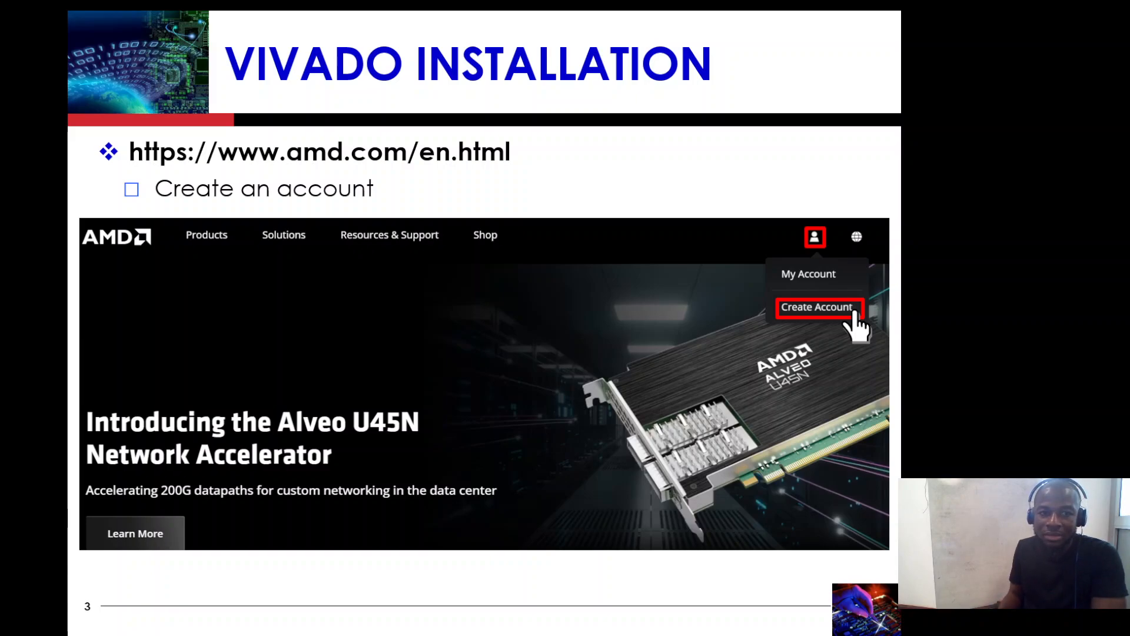
mouse_move(780, 201)
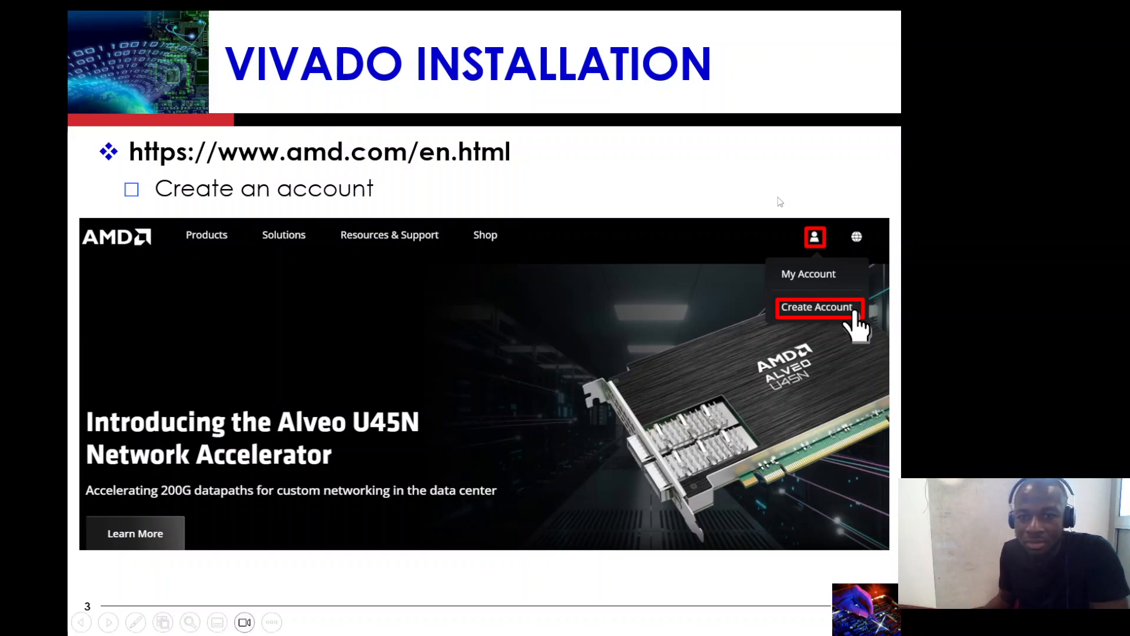
mouse_move(530, 205)
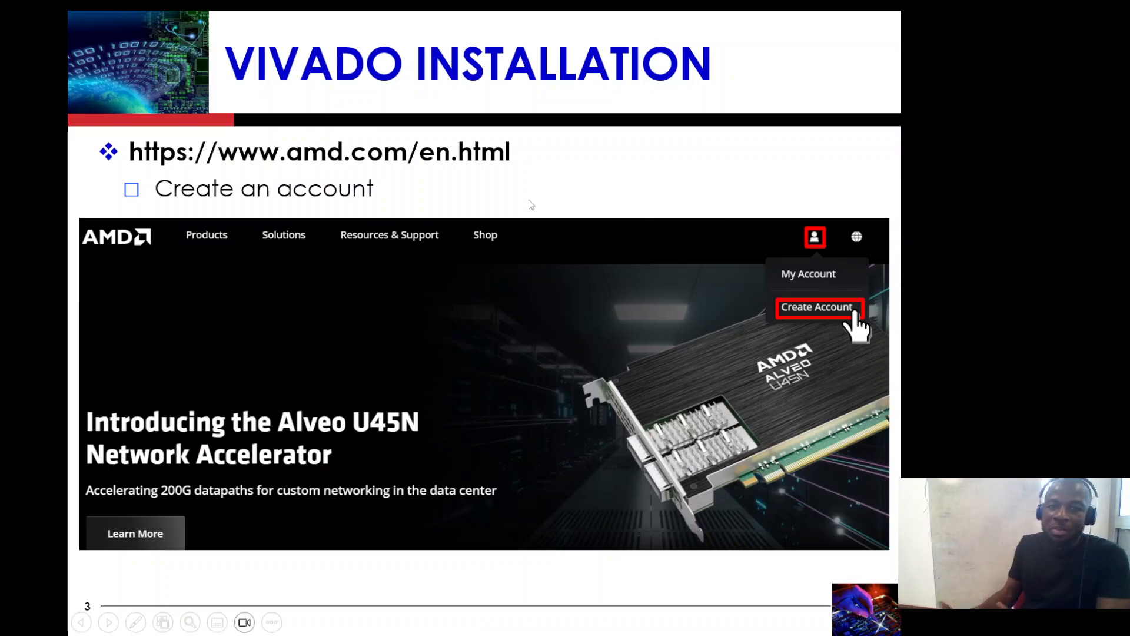
mouse_move(585, 223)
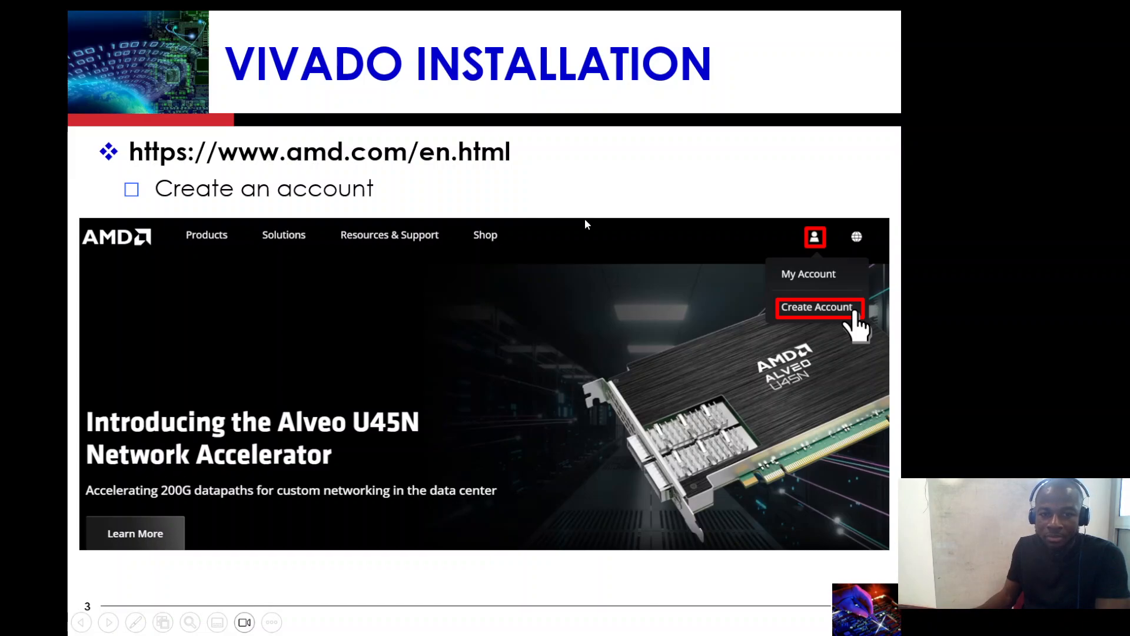
mouse_move(584, 212)
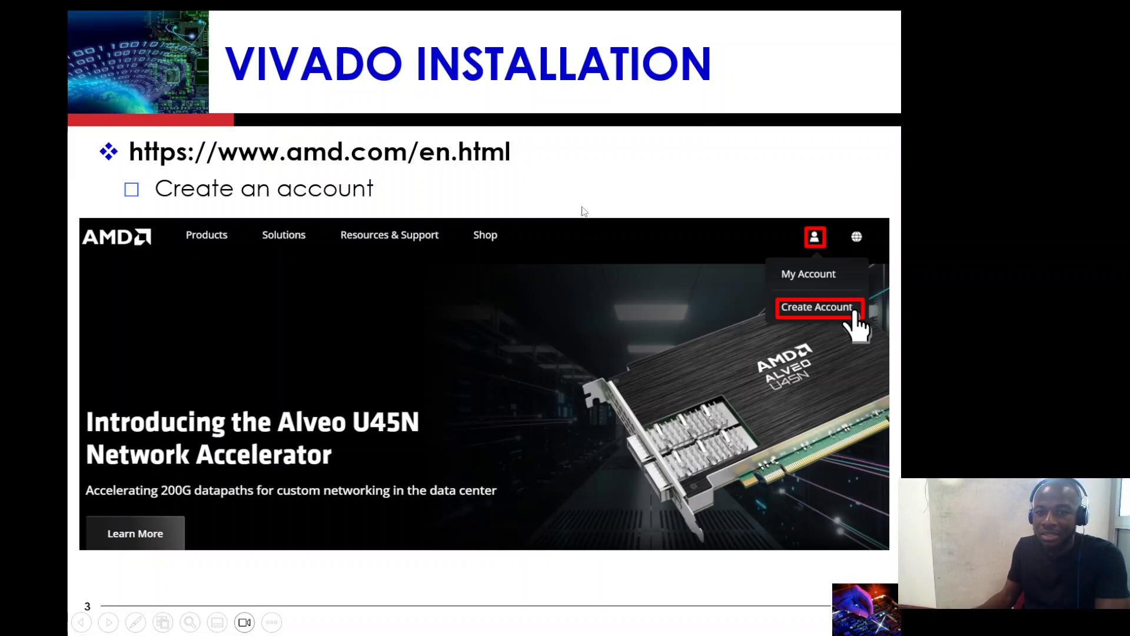
mouse_move(589, 192)
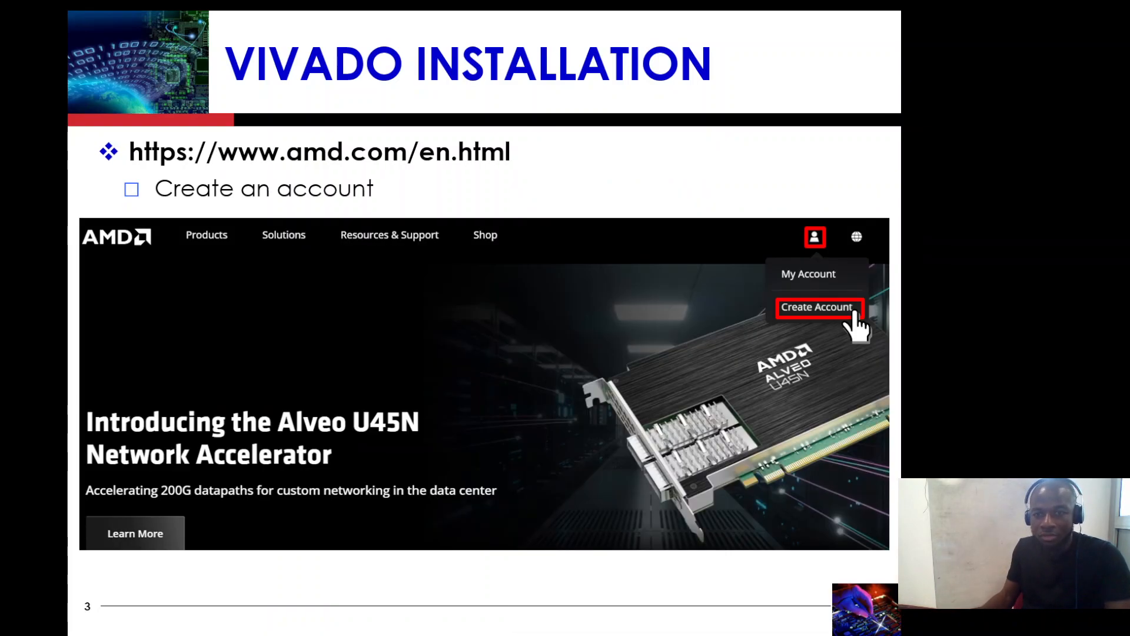
mouse_move(123, 593)
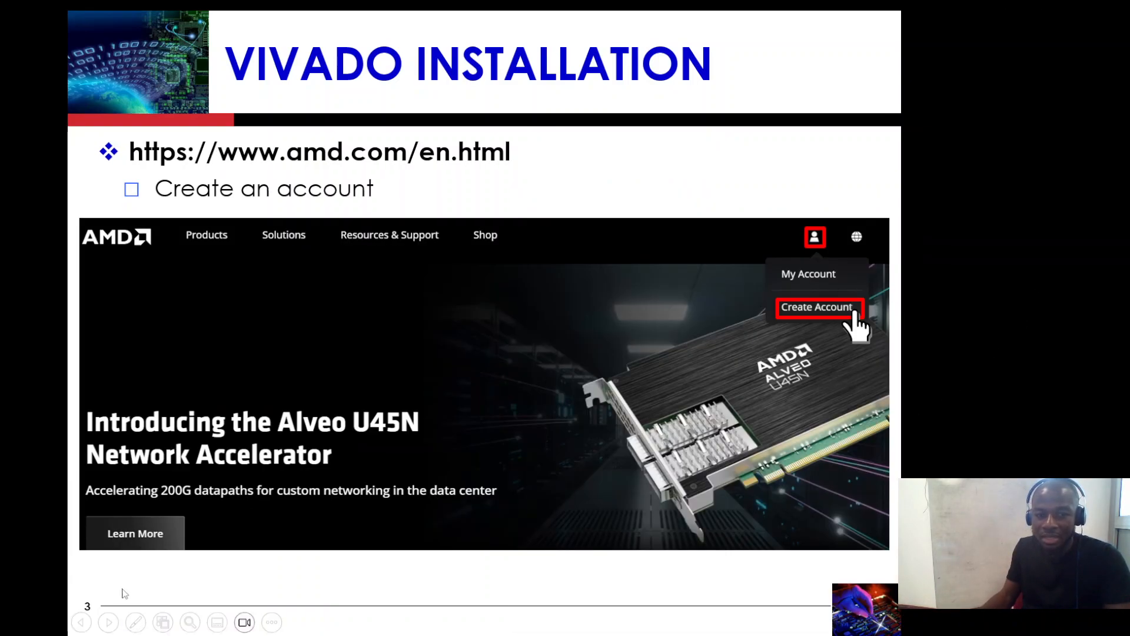
Advance the slideshow to slide 6, 'Xilinx Profile → Downloads'.
left_click(135, 621)
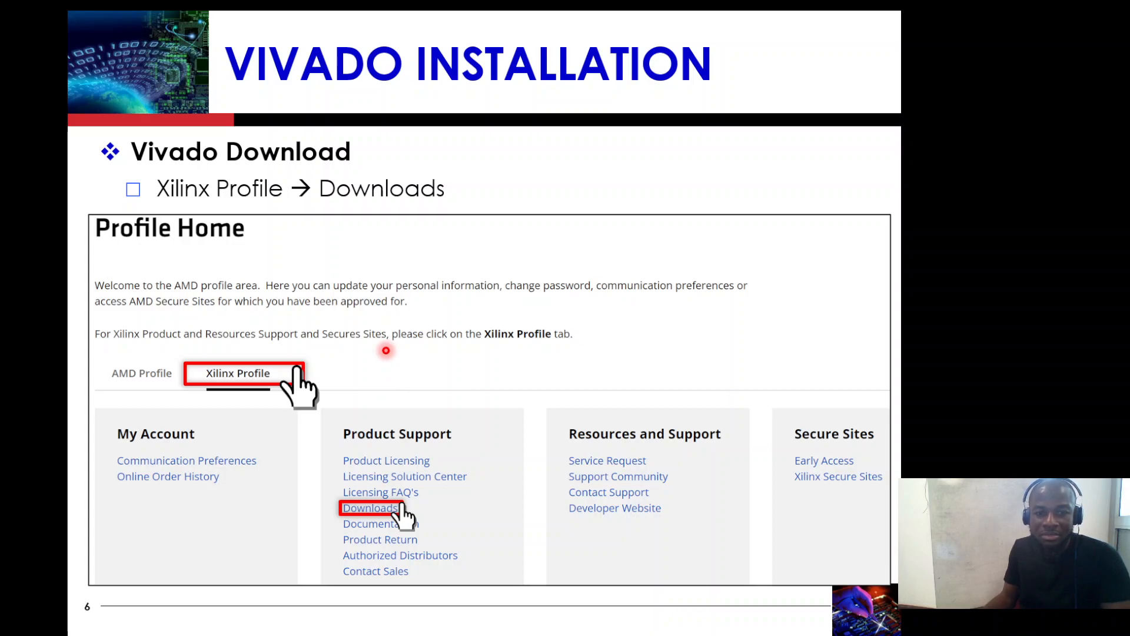
mouse_move(330, 209)
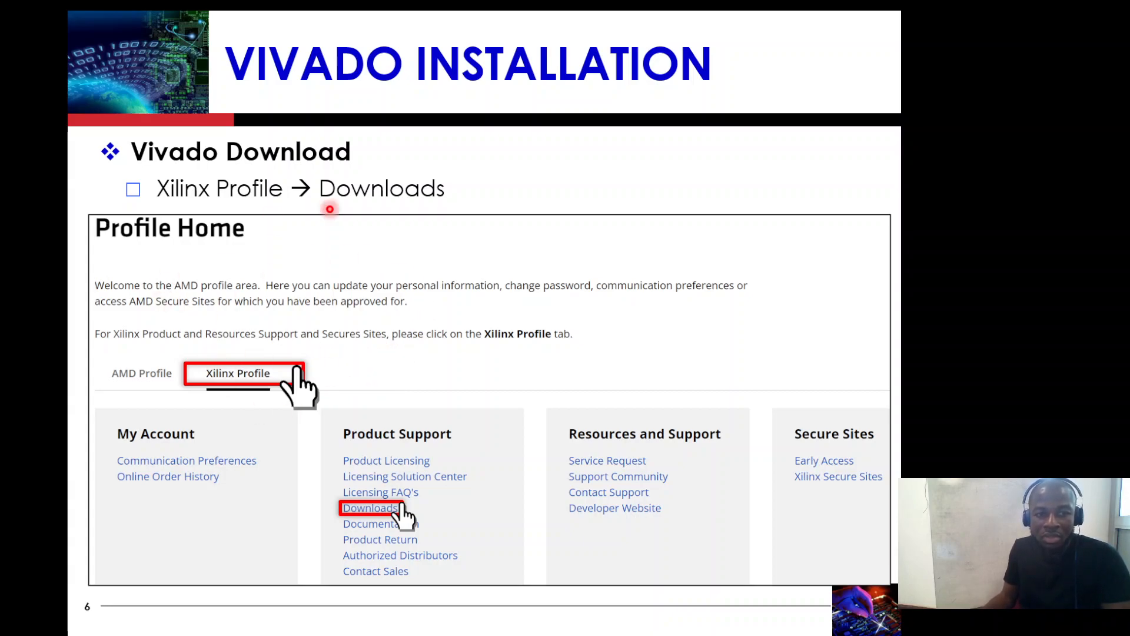
mouse_move(555, 279)
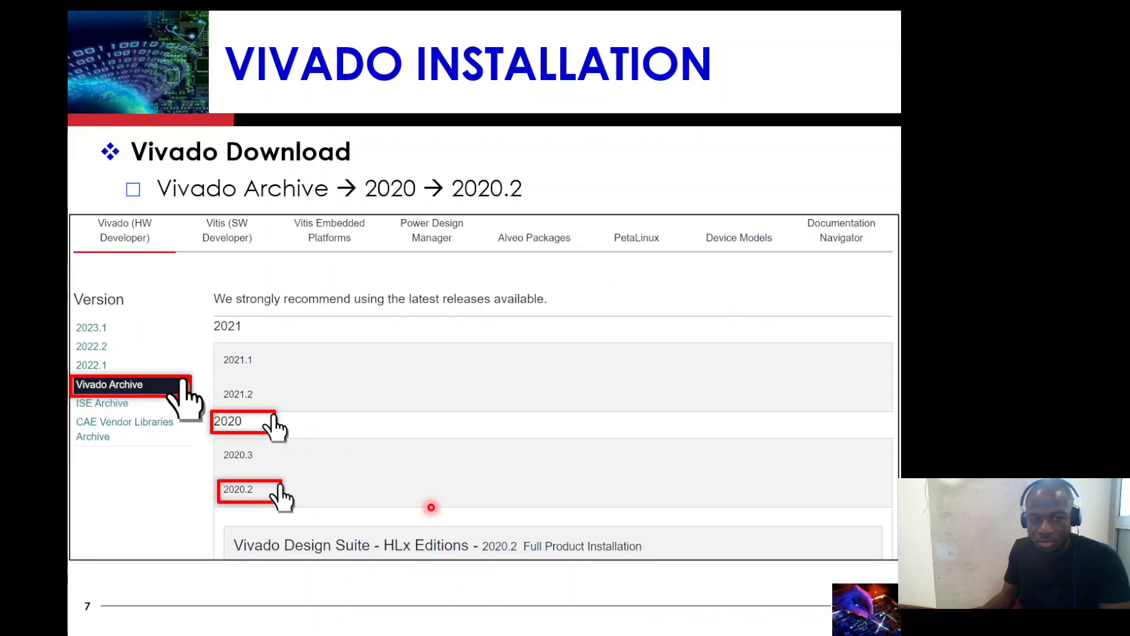
mouse_move(441, 393)
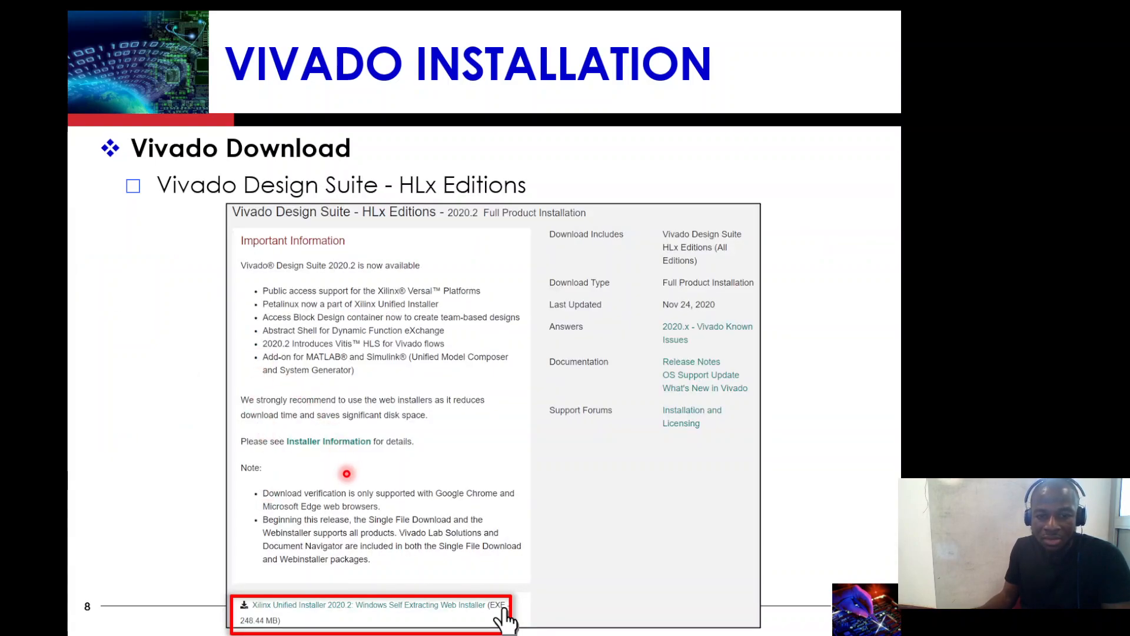
mouse_move(353, 456)
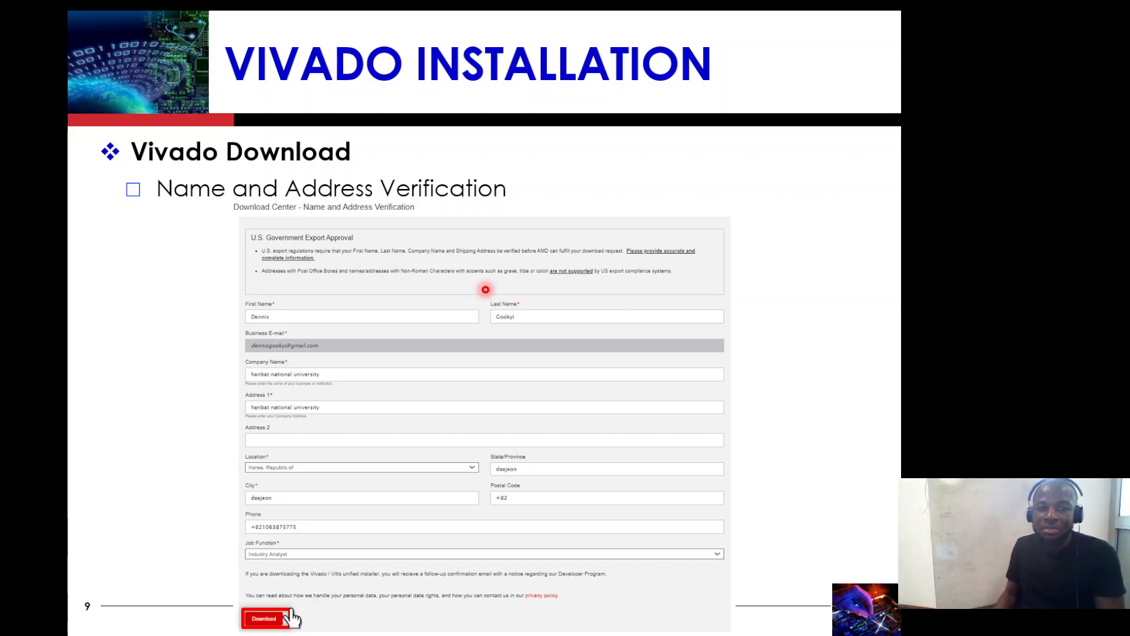
Advance to slide 11, 'Vivado Installation – Click Next', showing the installer welcome screen.
left_click(264, 619)
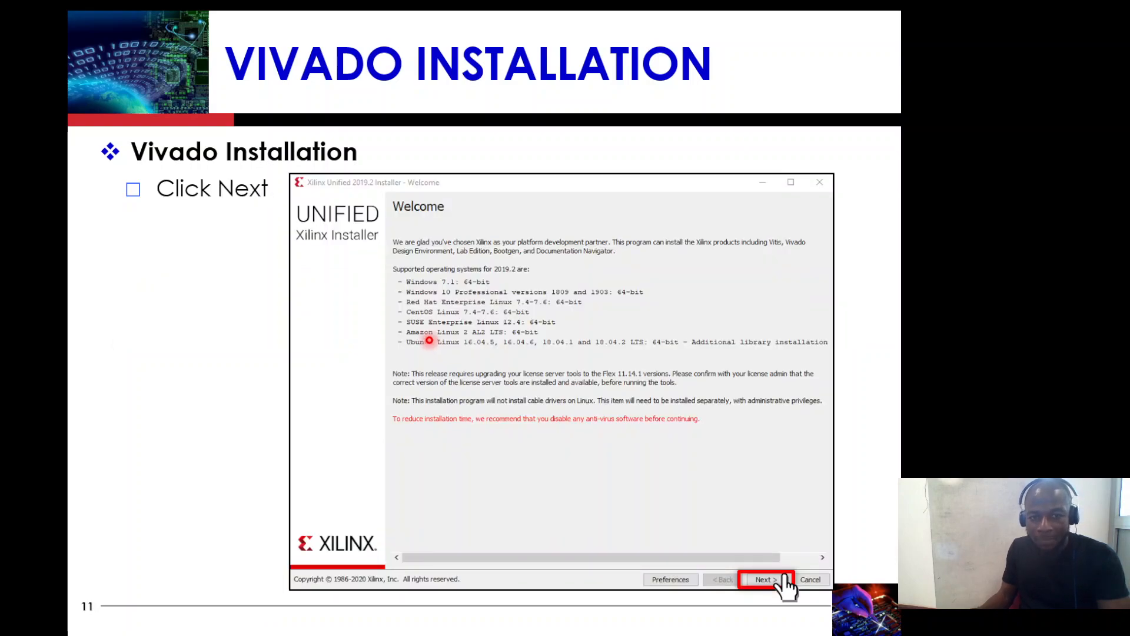
mouse_move(540, 289)
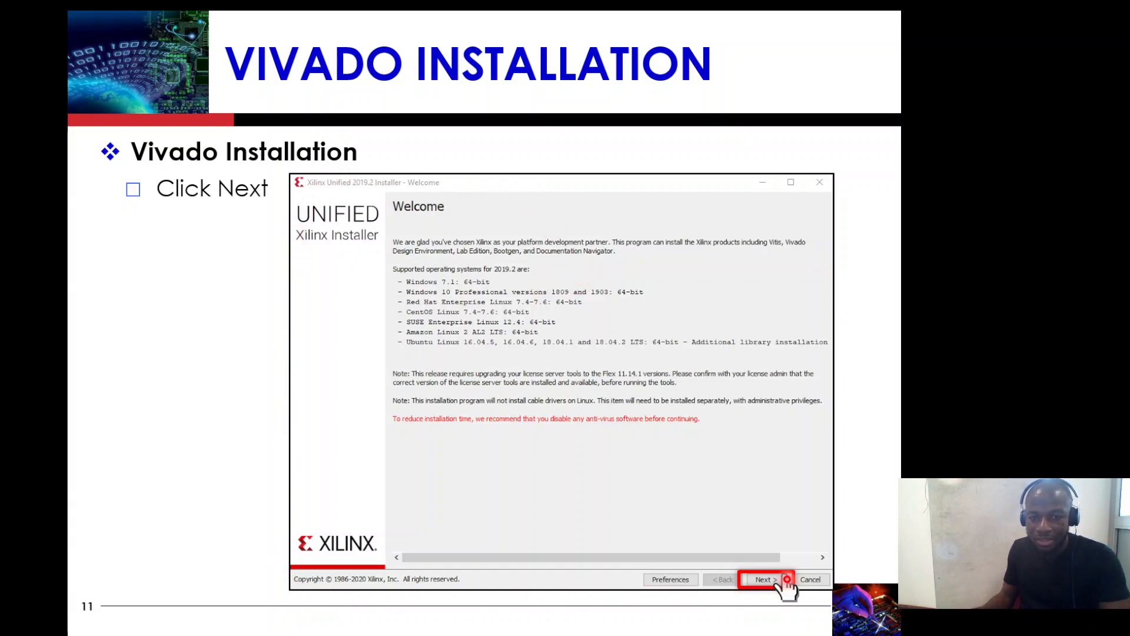
Advance past the user authentication slide to slide 13, 'Check License Agreement and Click Next'.
left_click(763, 579)
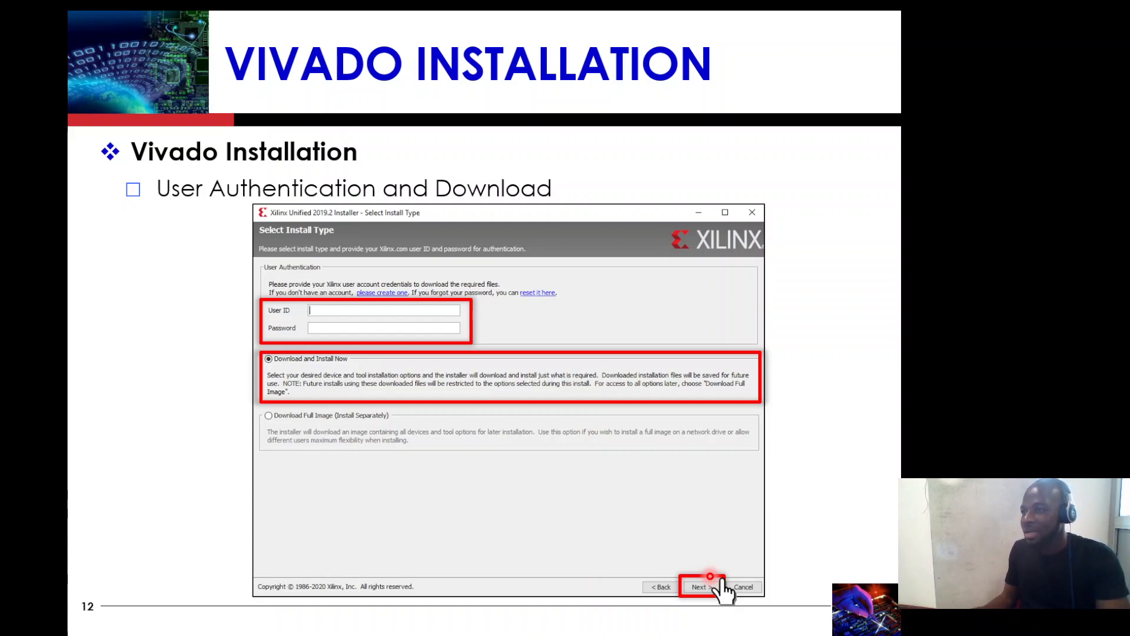
left_click(697, 586)
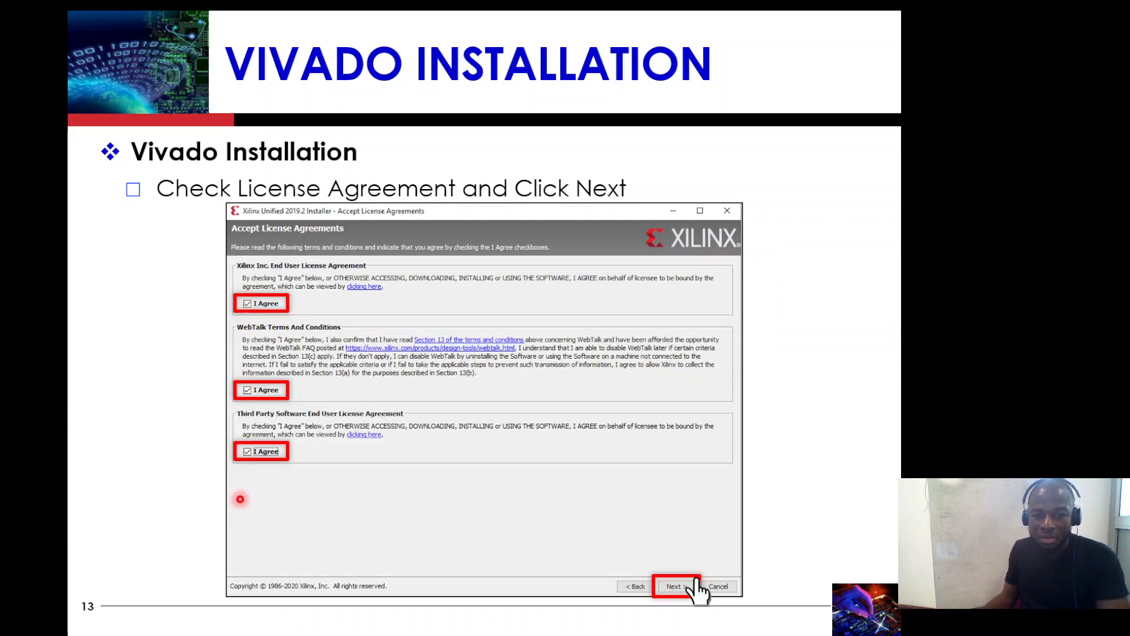
Advance to slide 14, 'Choose Products to install and Click Next'.
left_click(675, 586)
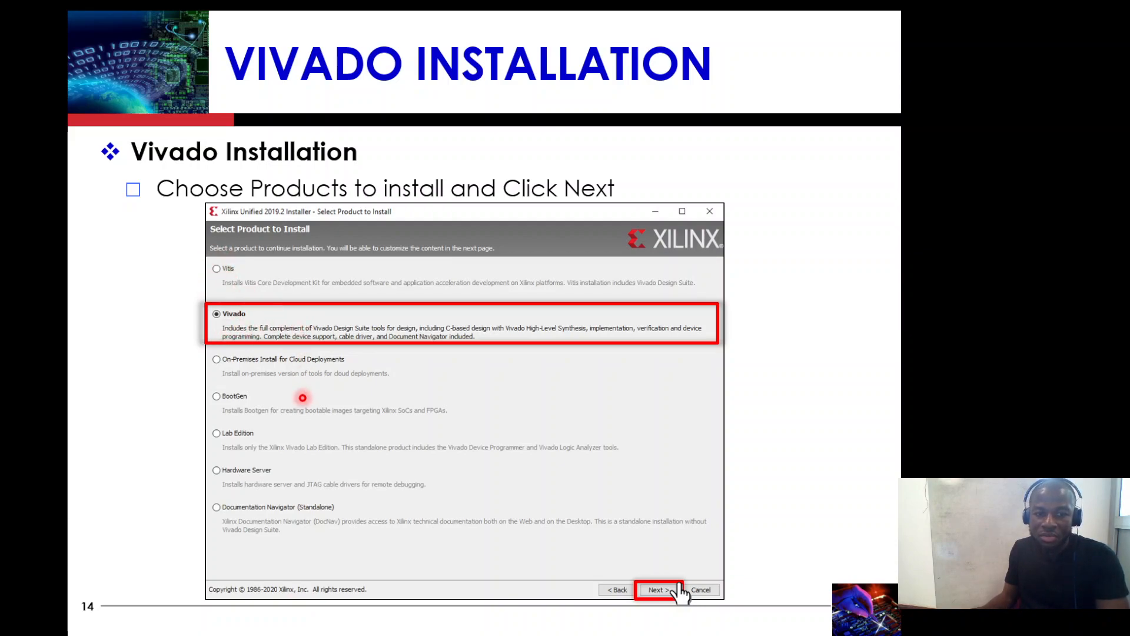
mouse_move(303, 416)
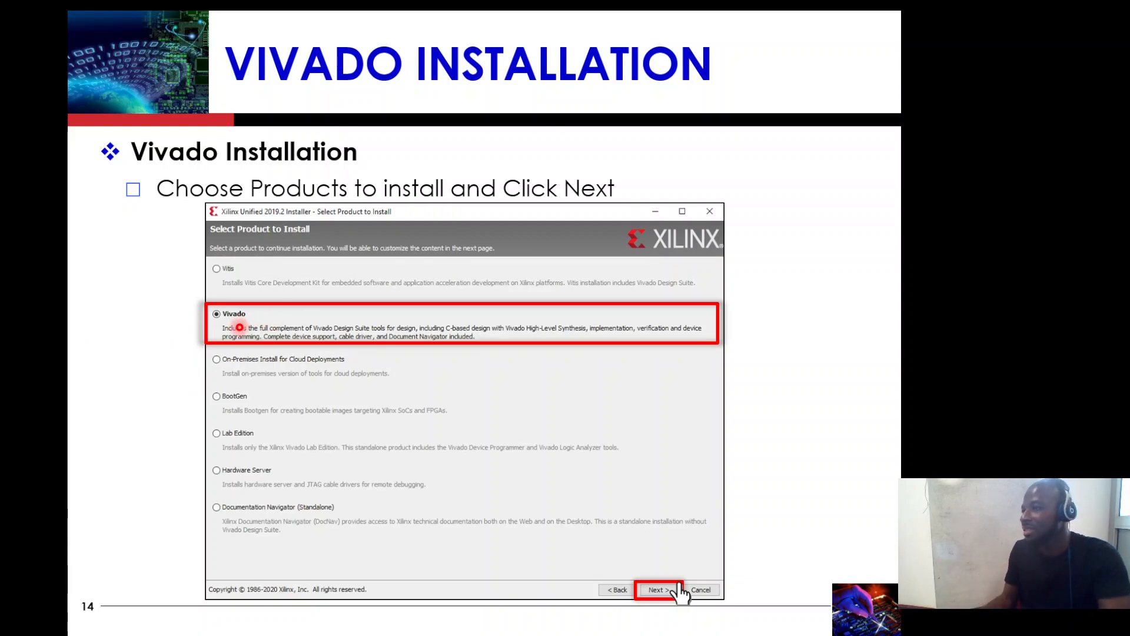
Step through the edition and installation-options slides to slide 17 on the installation directory.
left_click(655, 589)
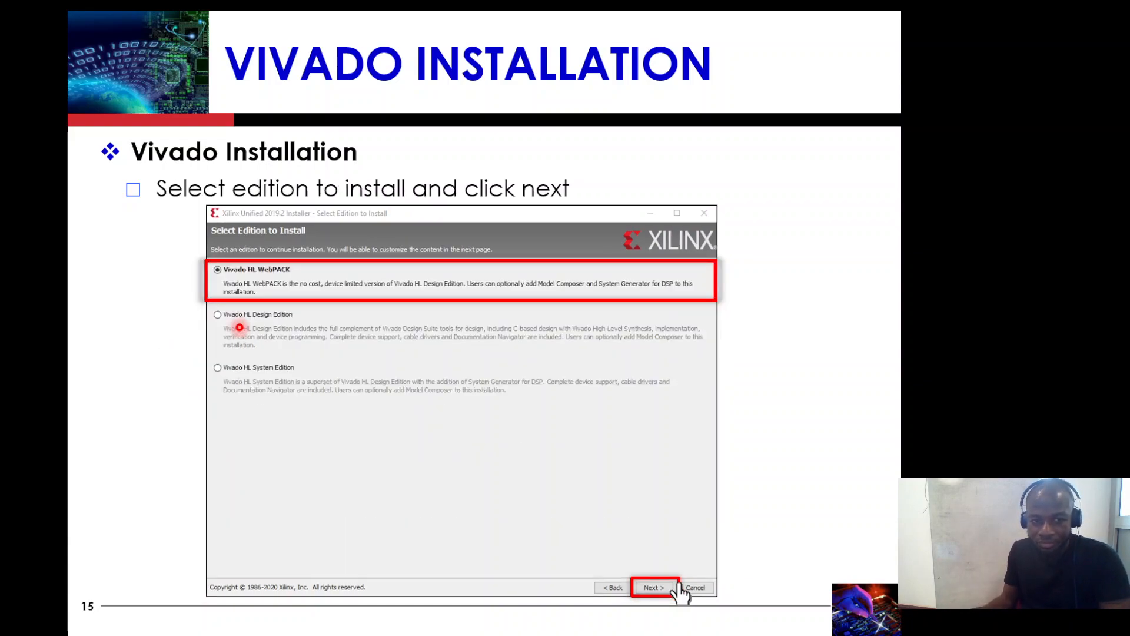
left_click(654, 590)
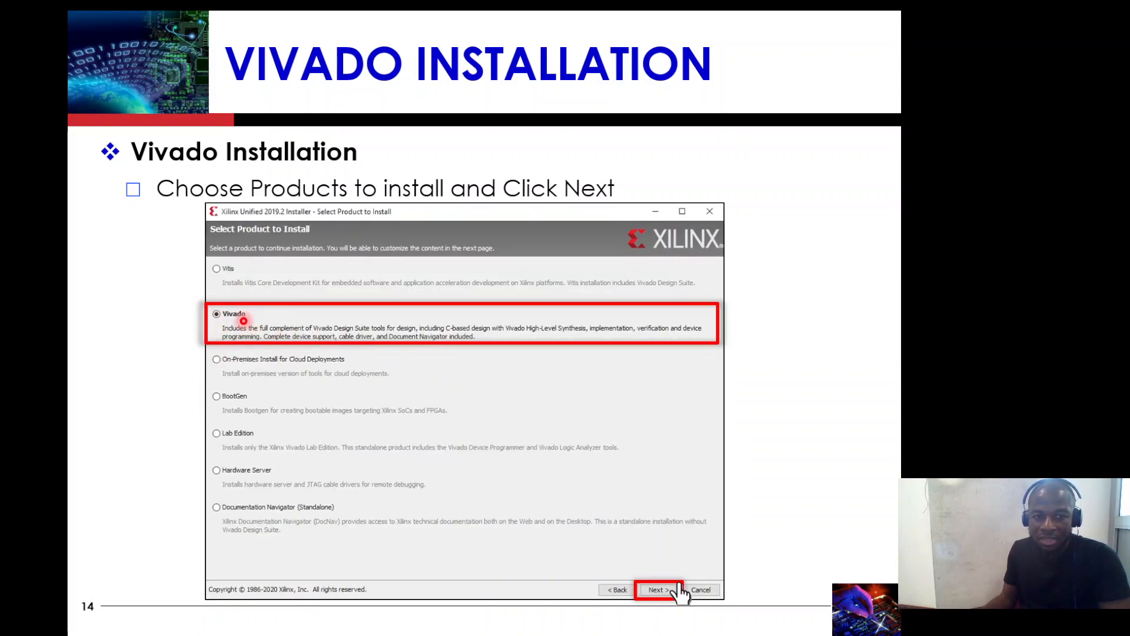
left_click(655, 590)
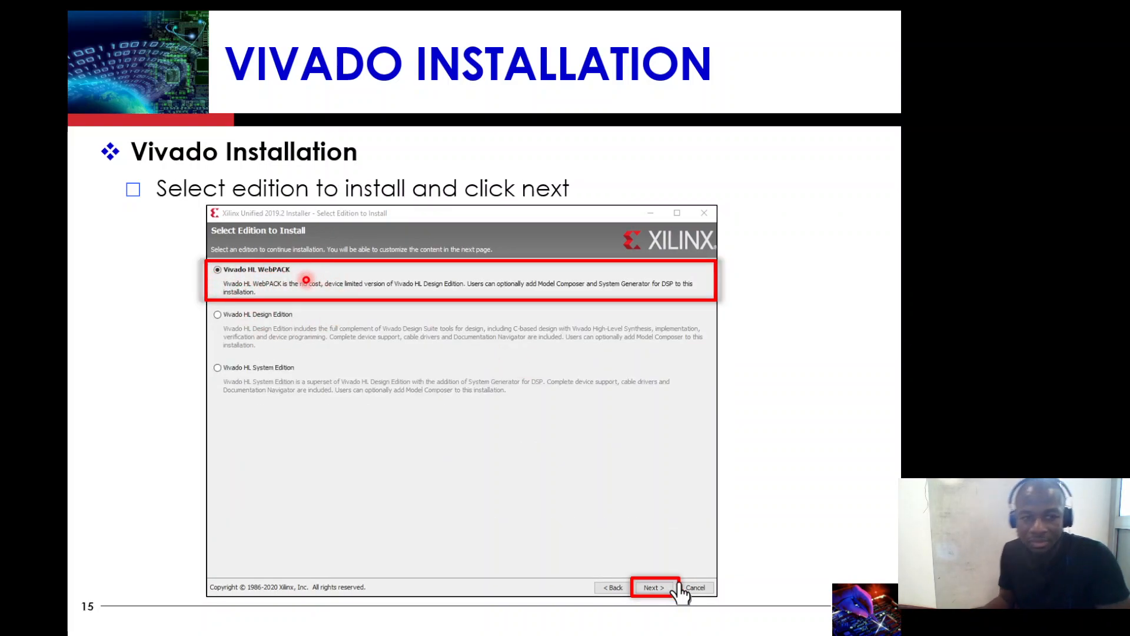
left_click(653, 587)
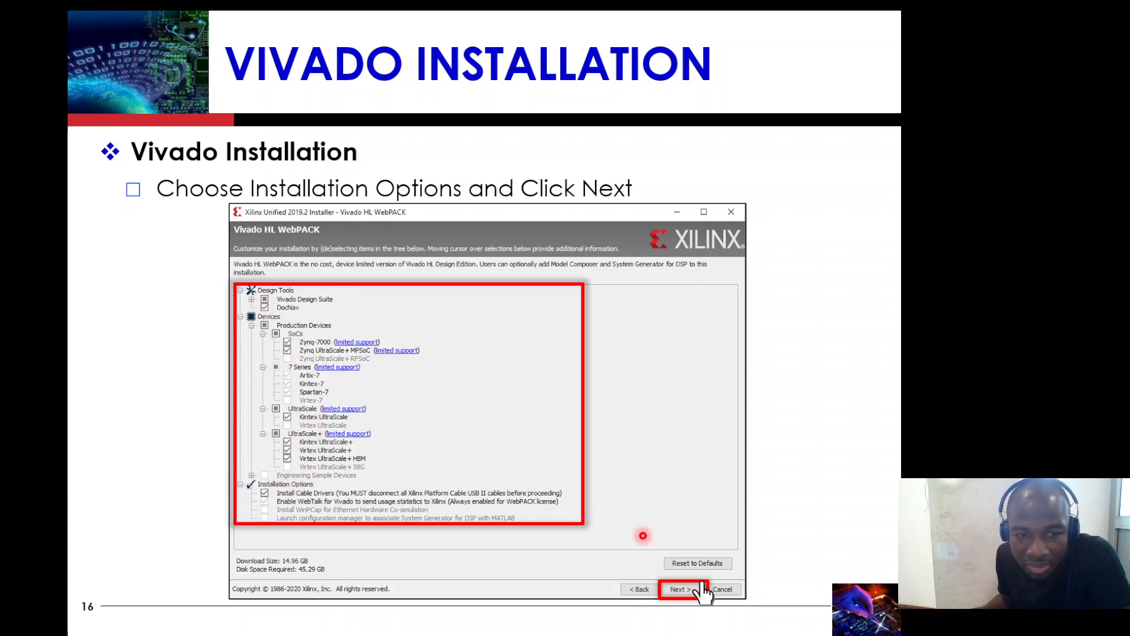
left_click(678, 592)
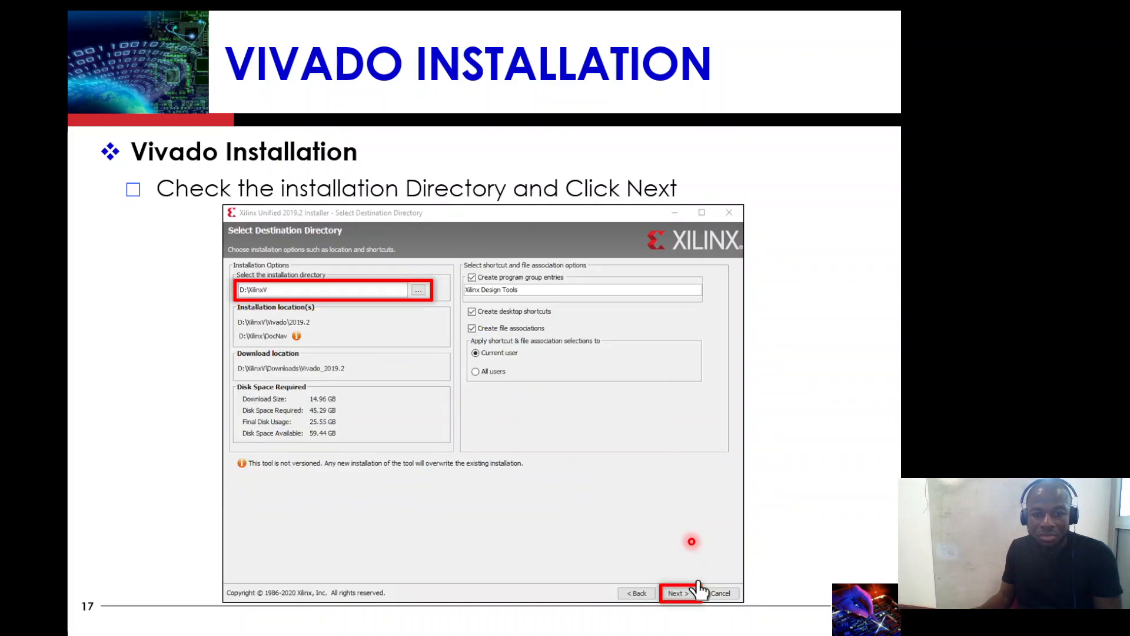
mouse_move(539, 450)
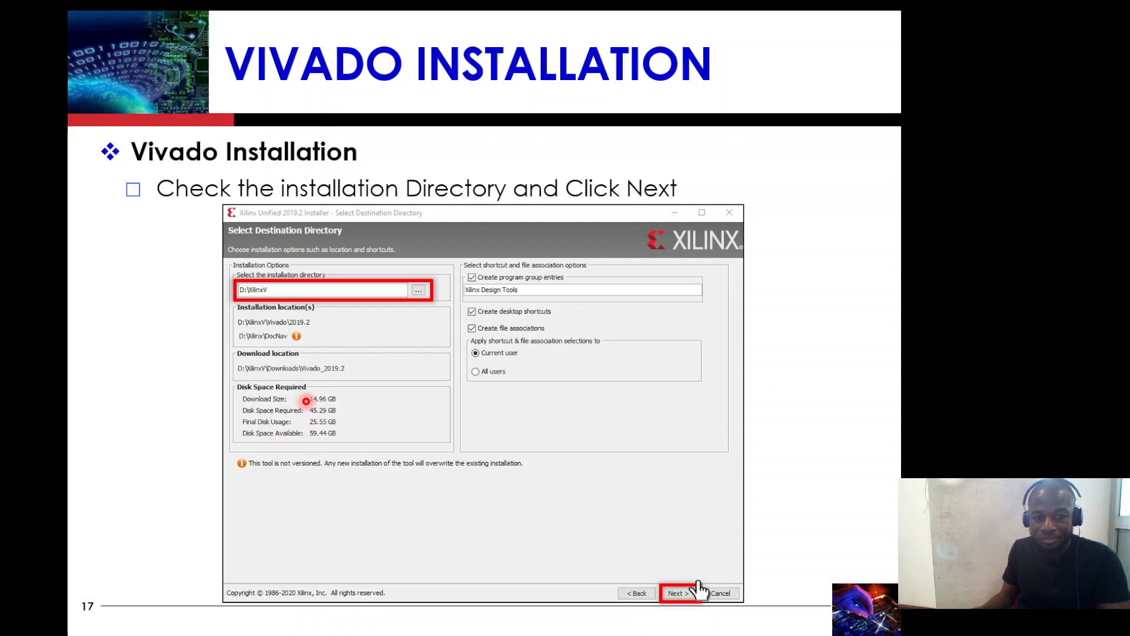
Advance through slide 20 'Click OK' to slide 21, the Vivado START PAGE.
left_click(679, 593)
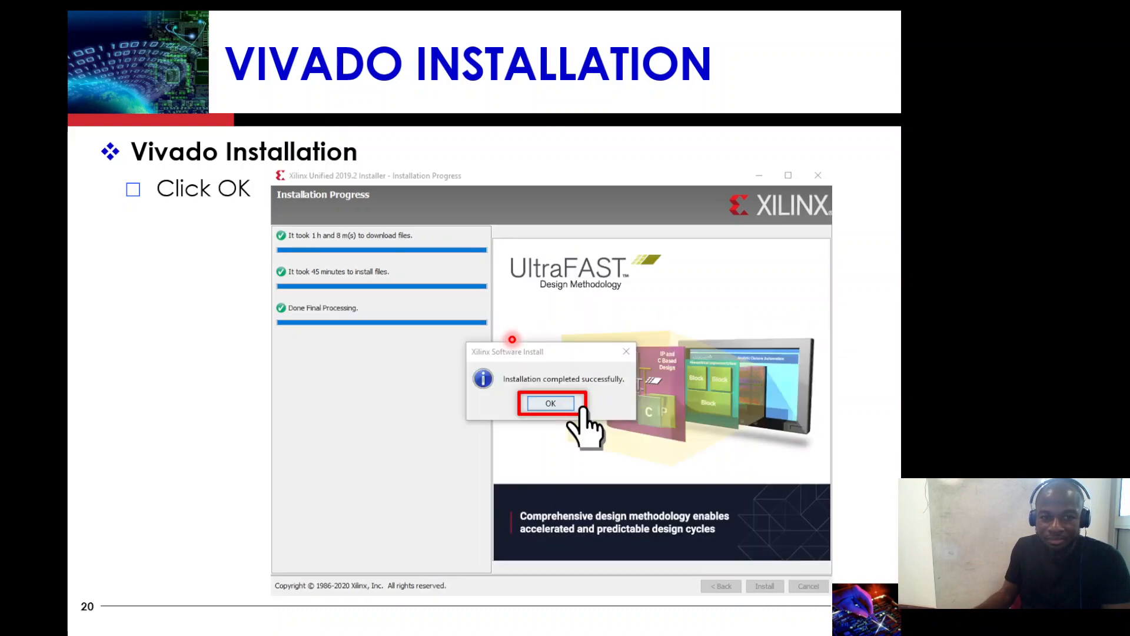
left_click(550, 403)
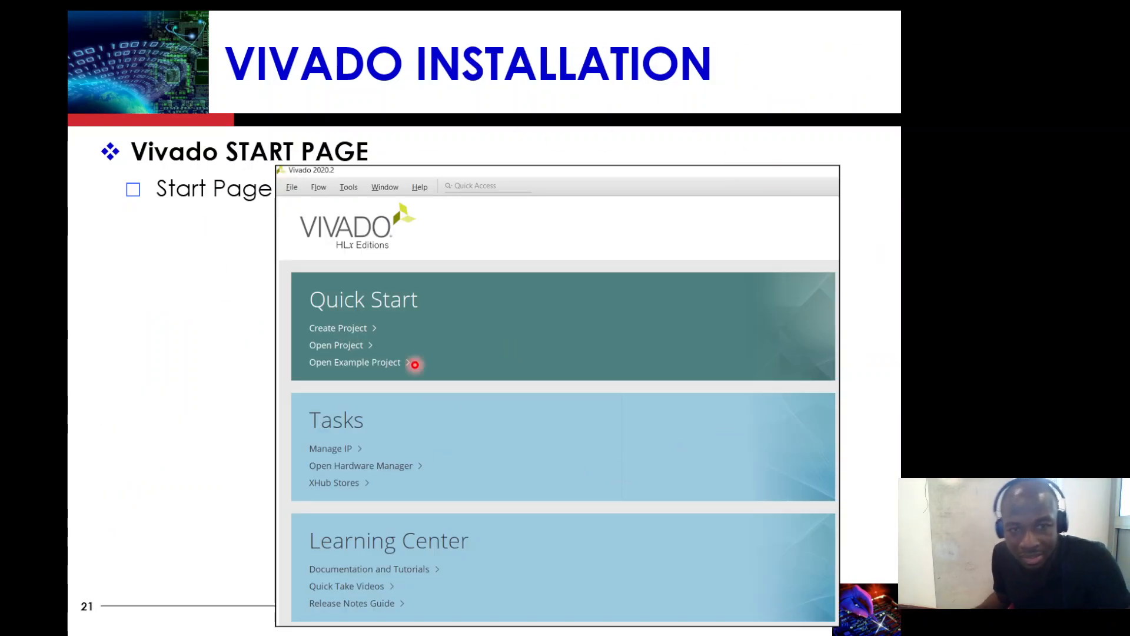
mouse_move(454, 289)
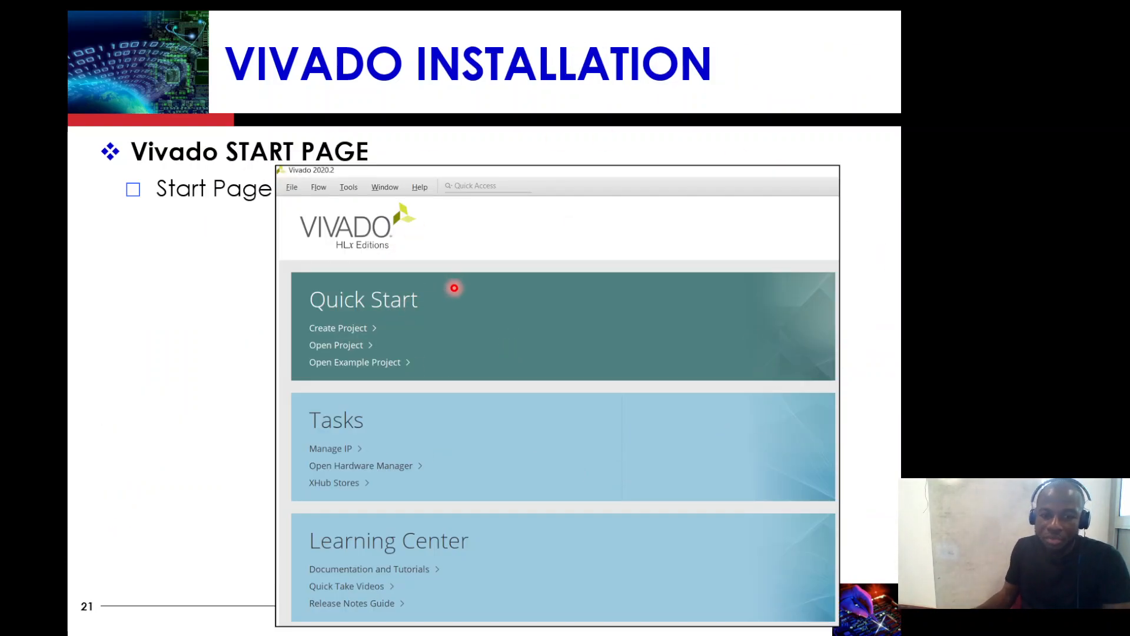
mouse_move(534, 355)
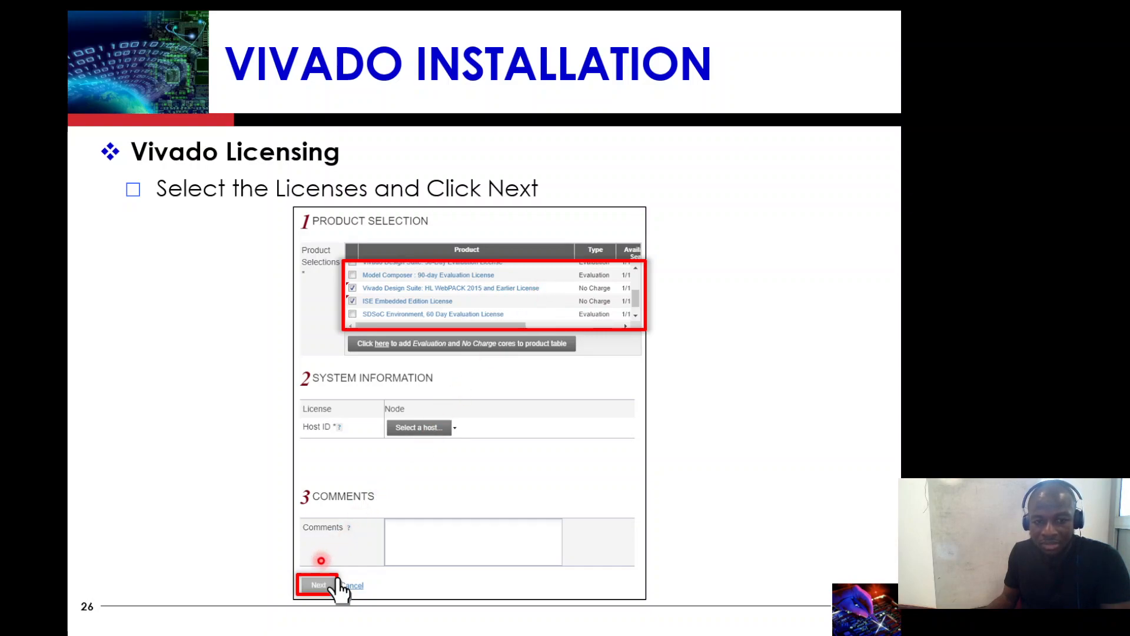
Advance from 'Select the Licenses and Click Next' to slide 27, reviewing the license request.
left_click(318, 585)
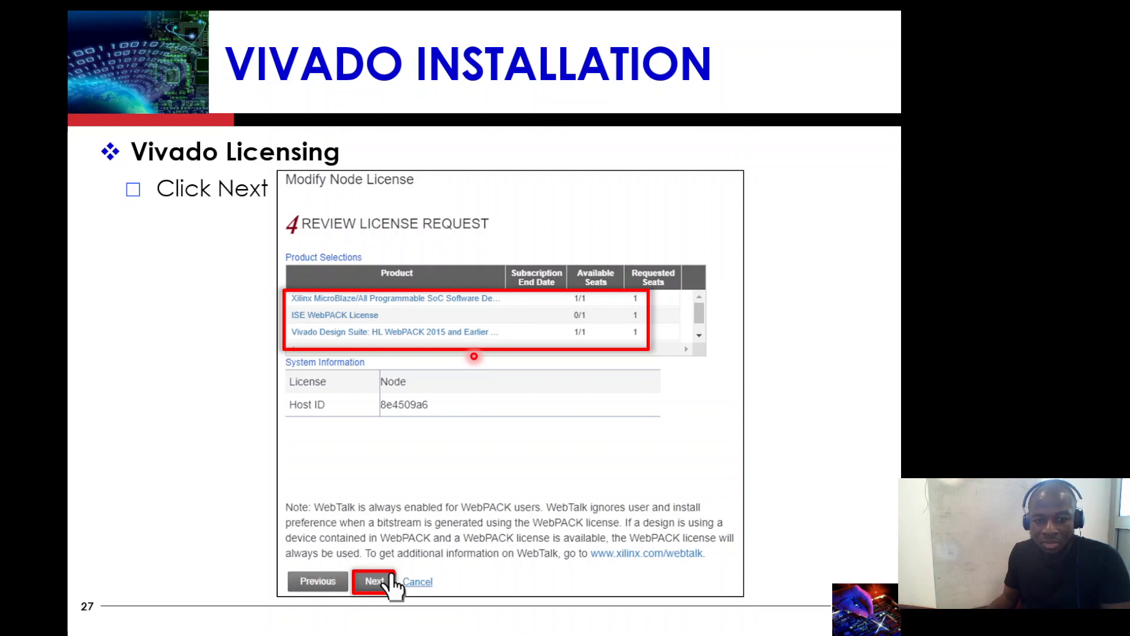
Advance past the license email slide to slide 30, 'Click Help -> Manage License'.
left_click(373, 581)
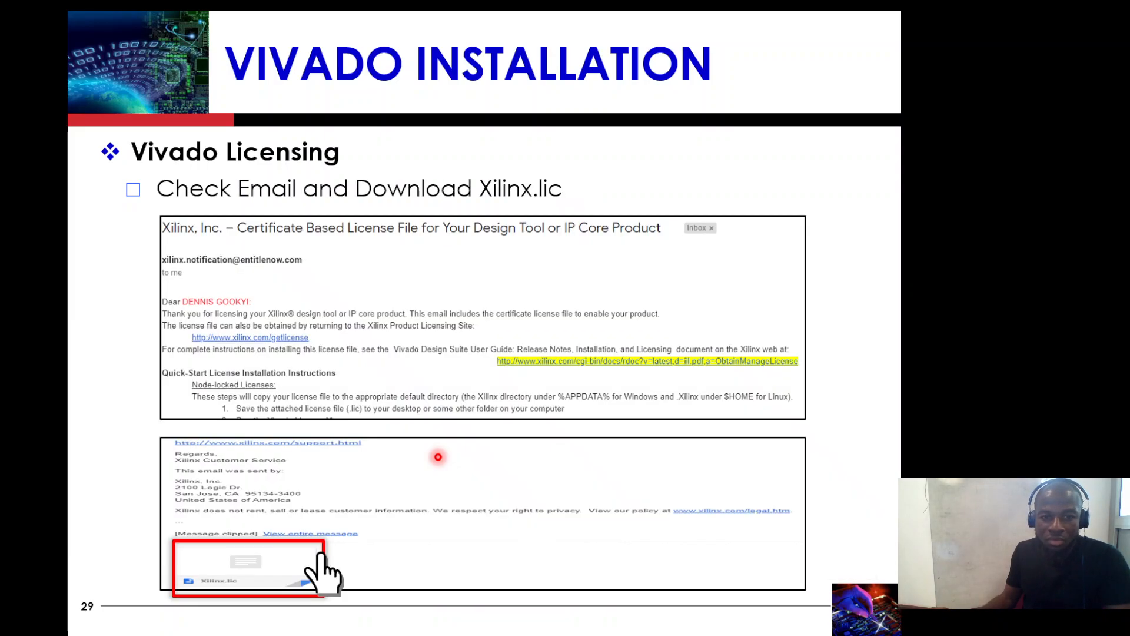
key("Right")
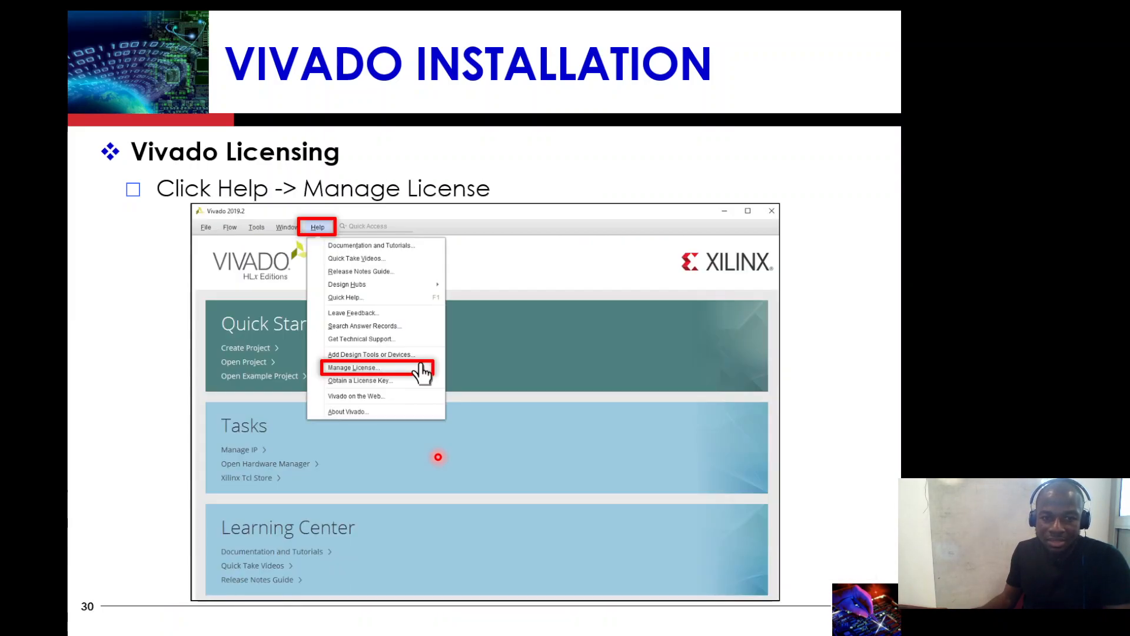
mouse_move(408, 305)
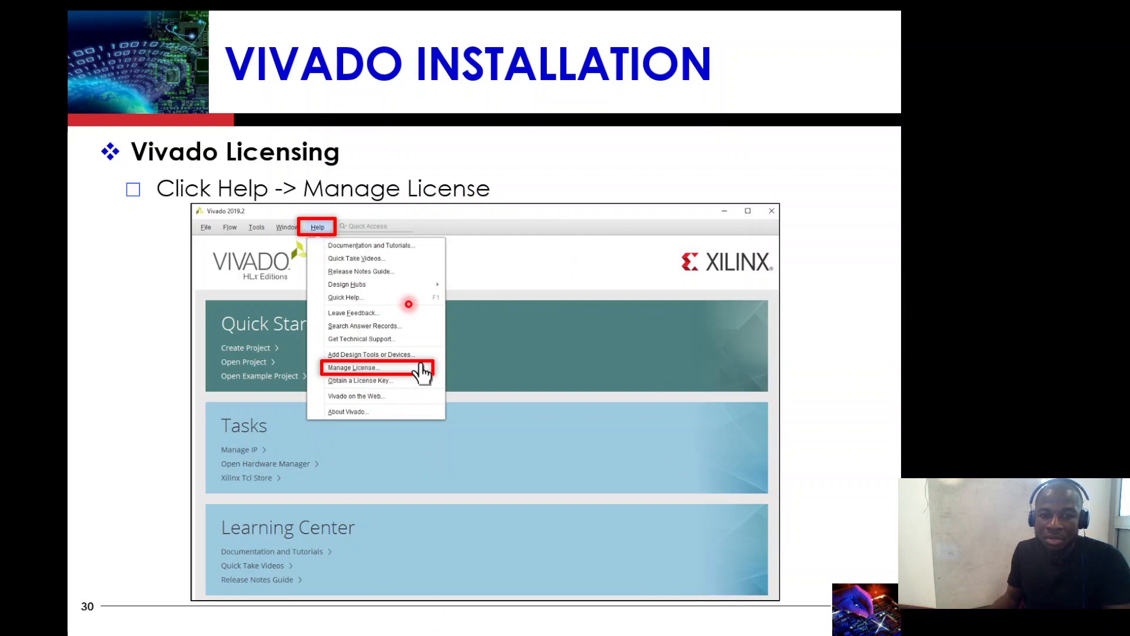
mouse_move(471, 275)
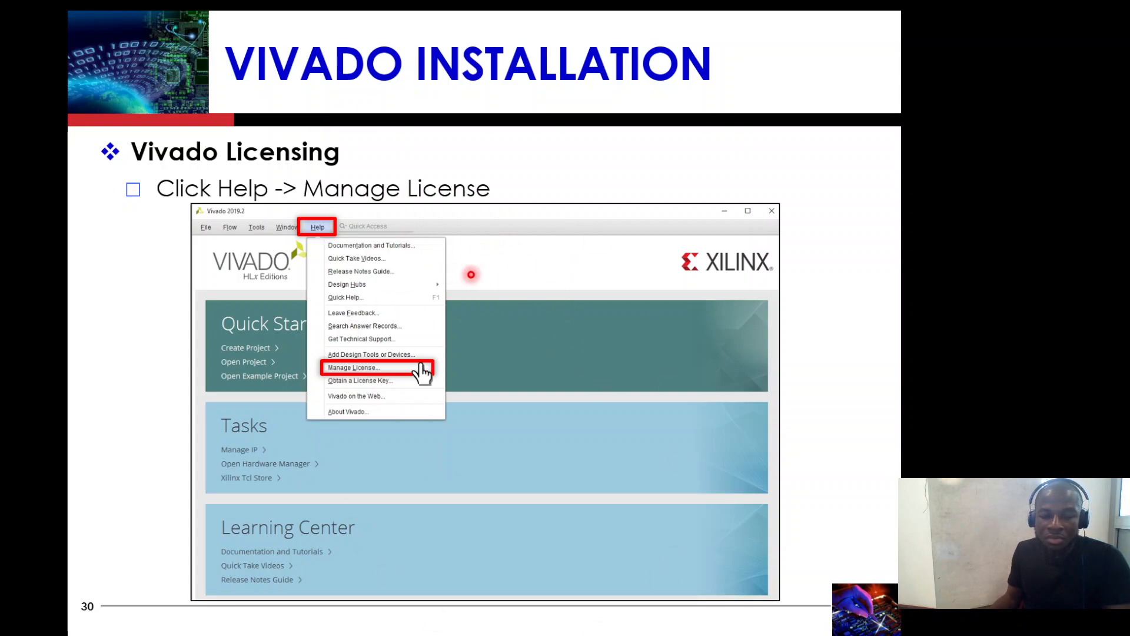
mouse_move(483, 275)
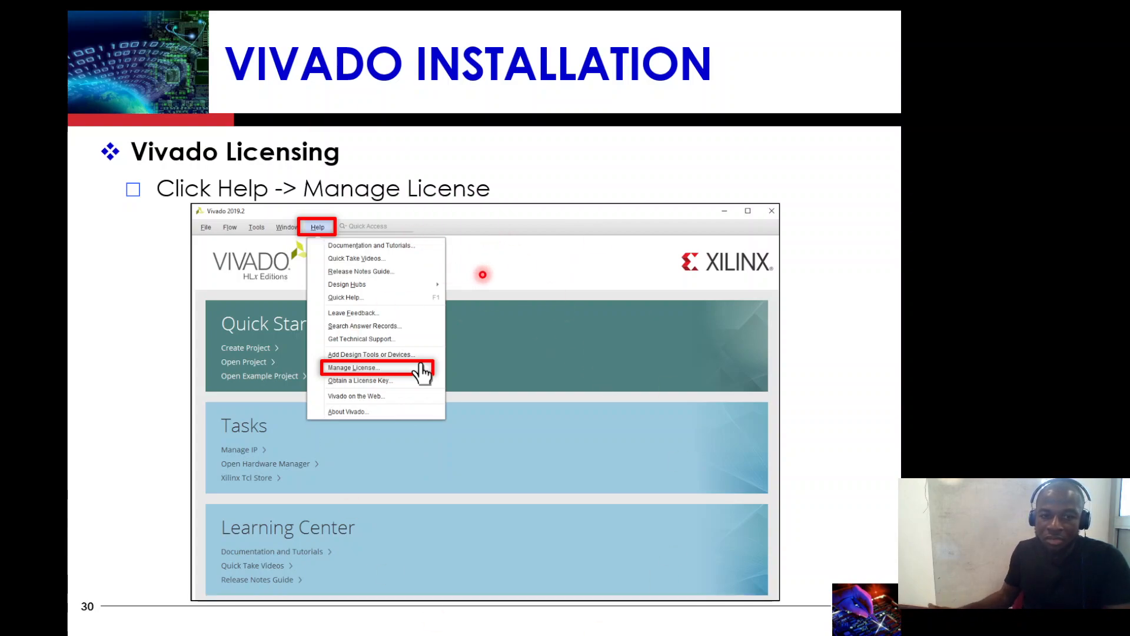